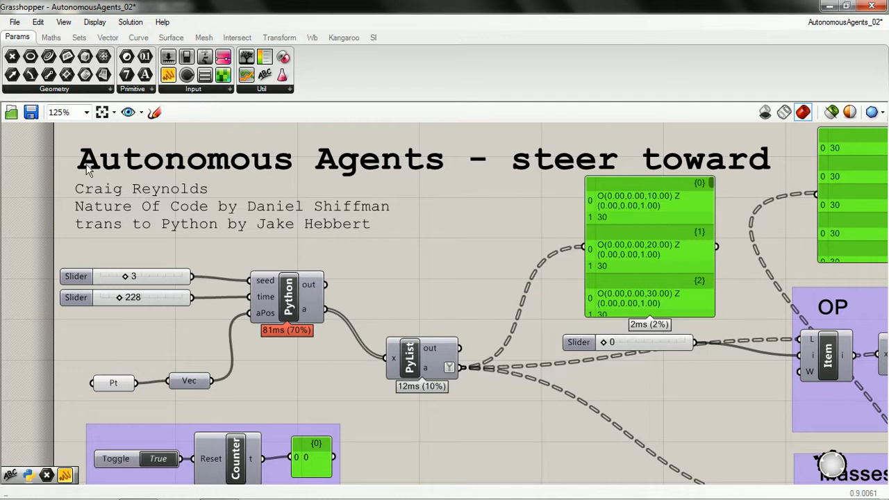
mouse_move(300, 205)
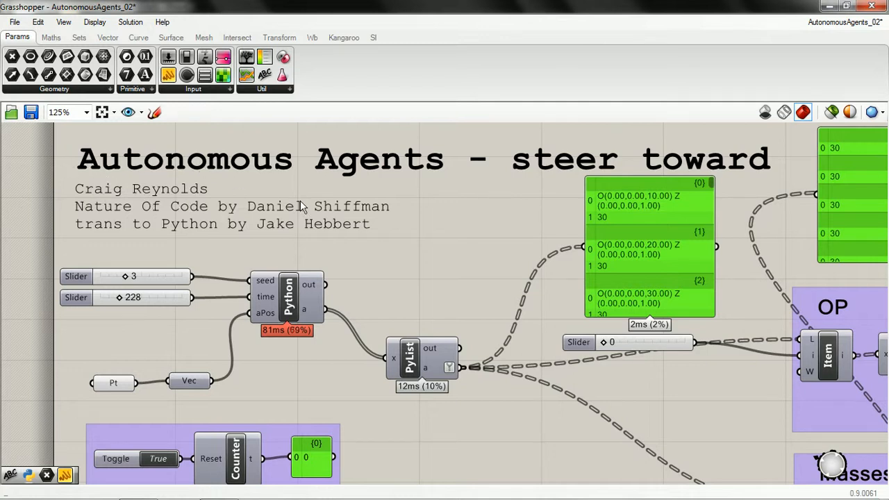
Scroll the canvas to the agent-traits note on limited perception and no leader
scroll("down", 3)
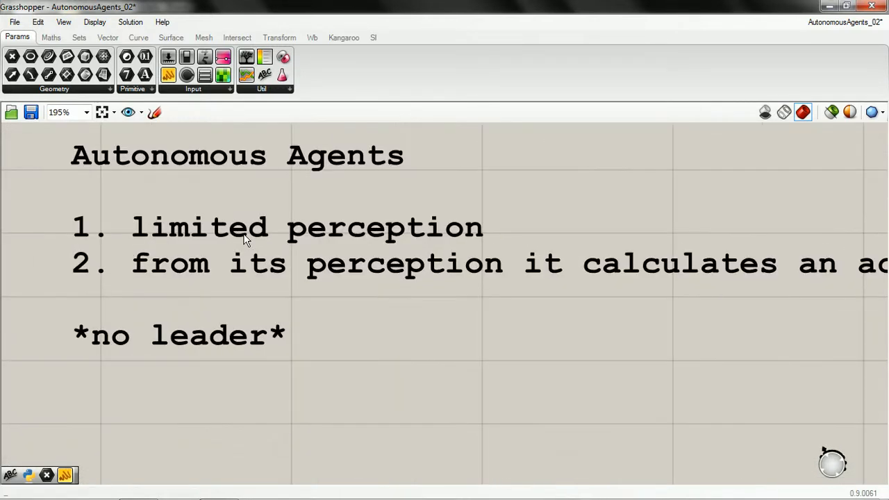
scroll("down", 3)
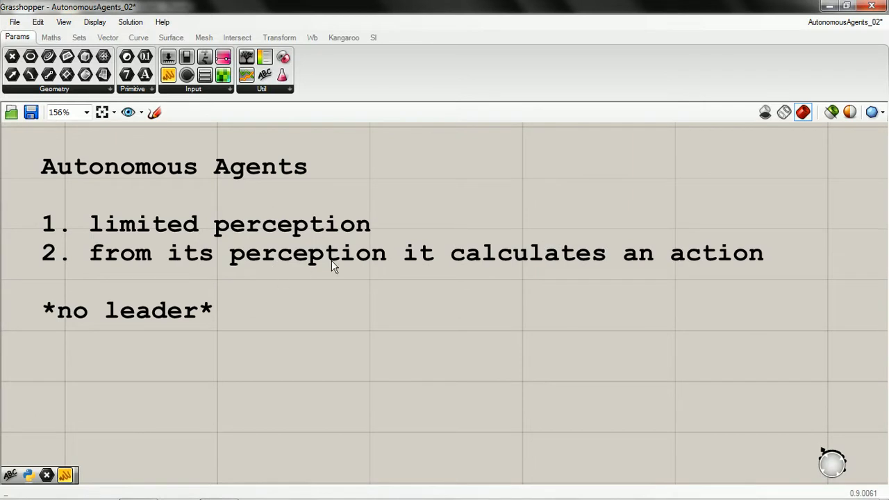
mouse_move(428, 281)
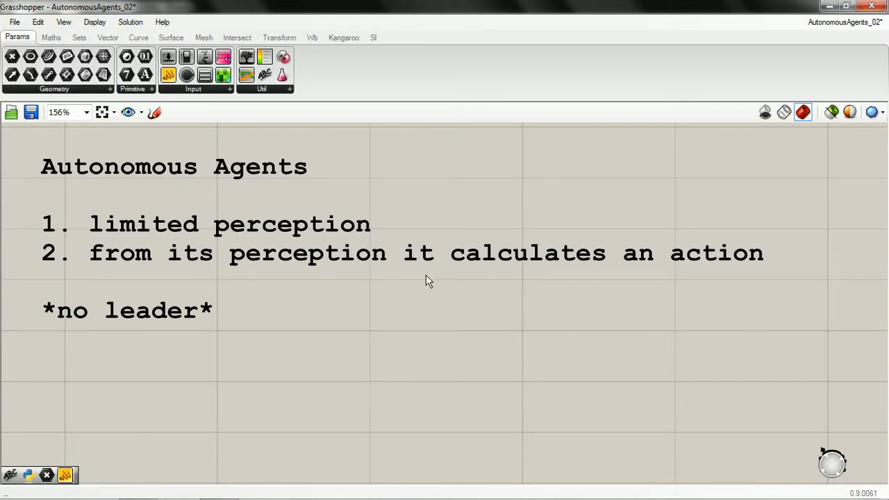
mouse_move(292, 270)
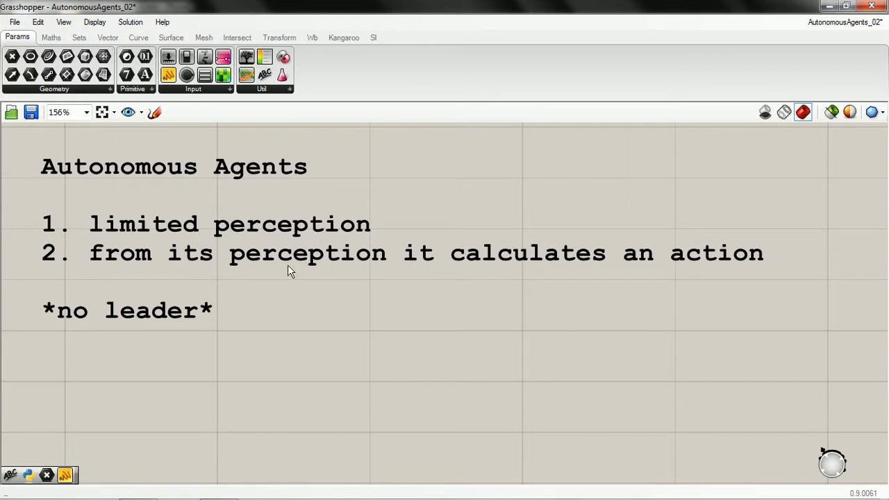
mouse_move(114, 280)
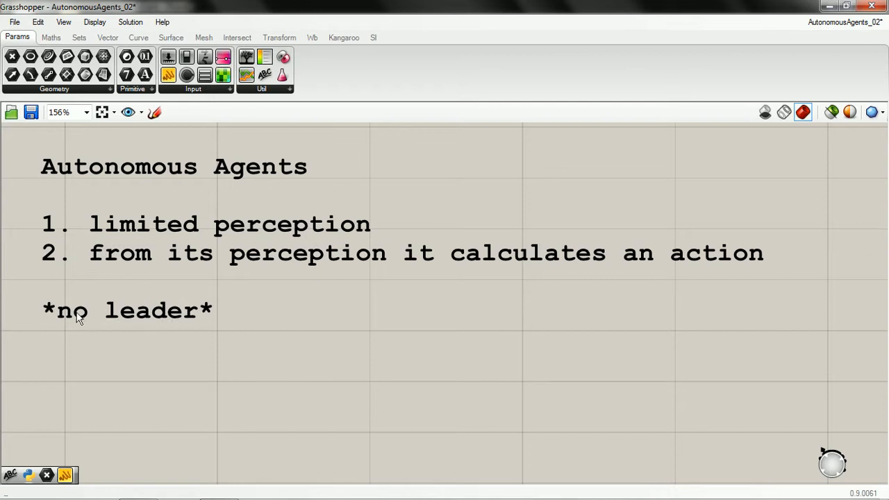
mouse_move(167, 193)
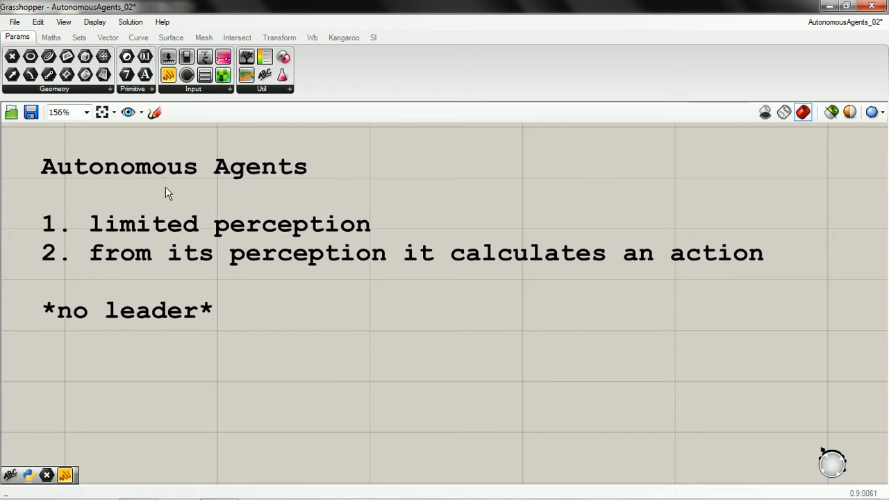
mouse_move(233, 260)
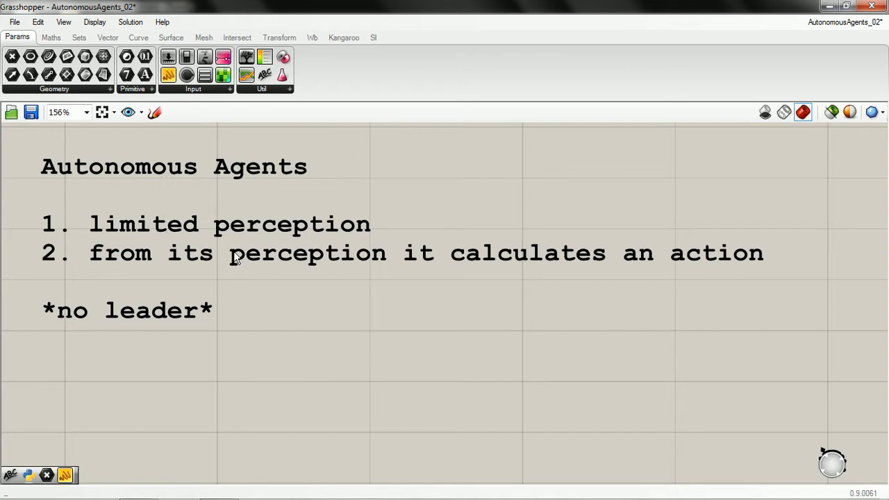
mouse_move(217, 269)
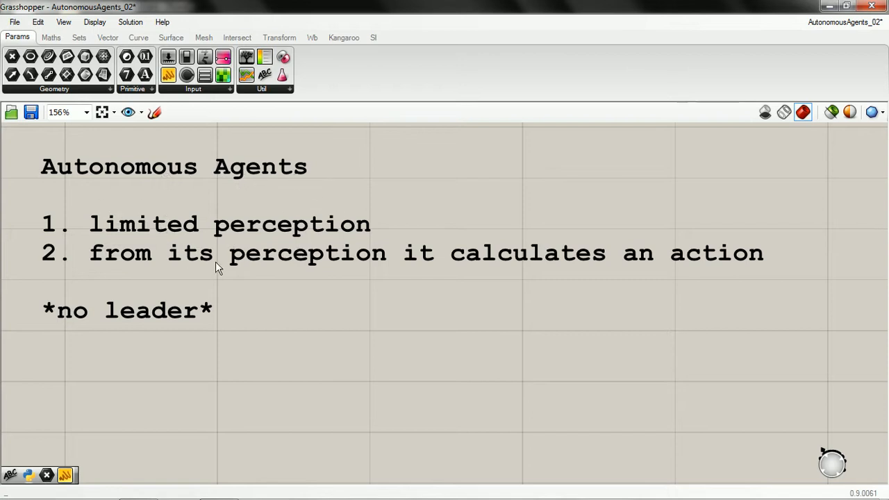
mouse_move(147, 337)
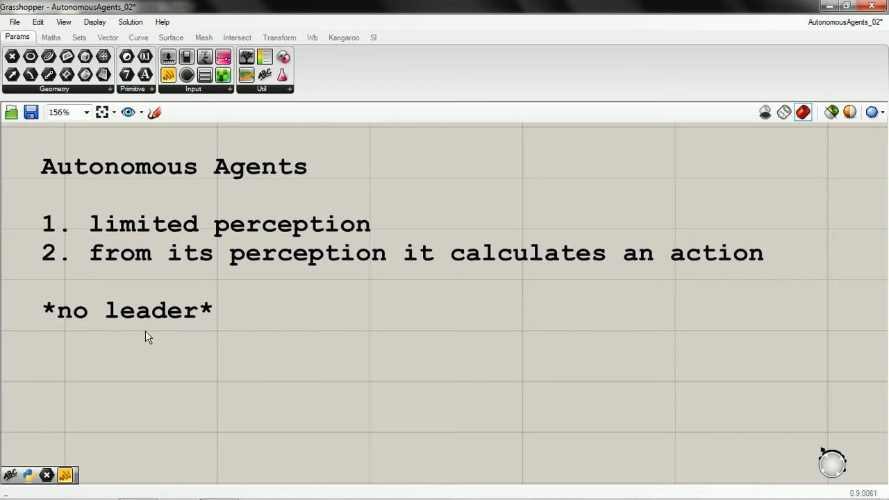
mouse_move(348, 328)
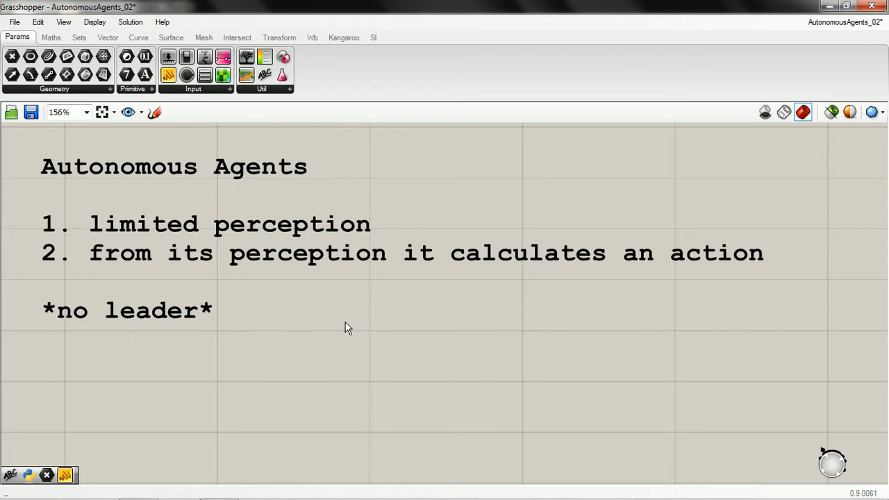
Scroll down to the Our Rules note listing action selection, steering formula and locomotion
scroll("down", 3)
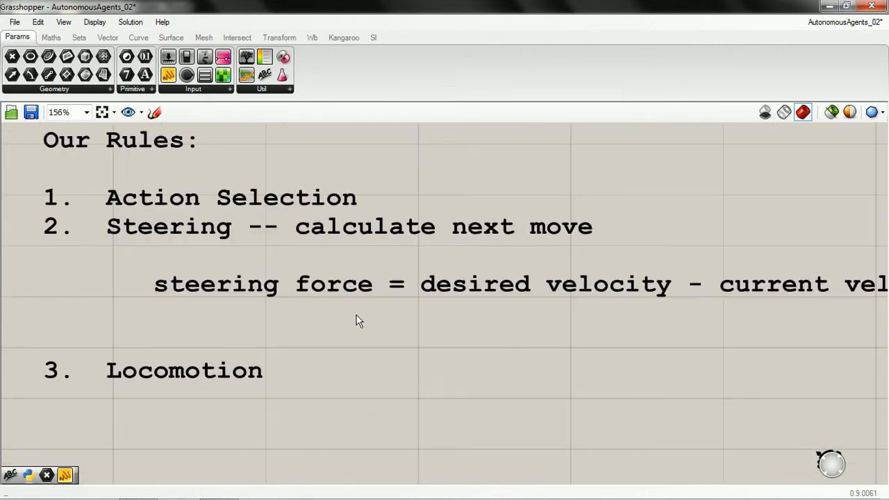
scroll("down", 3)
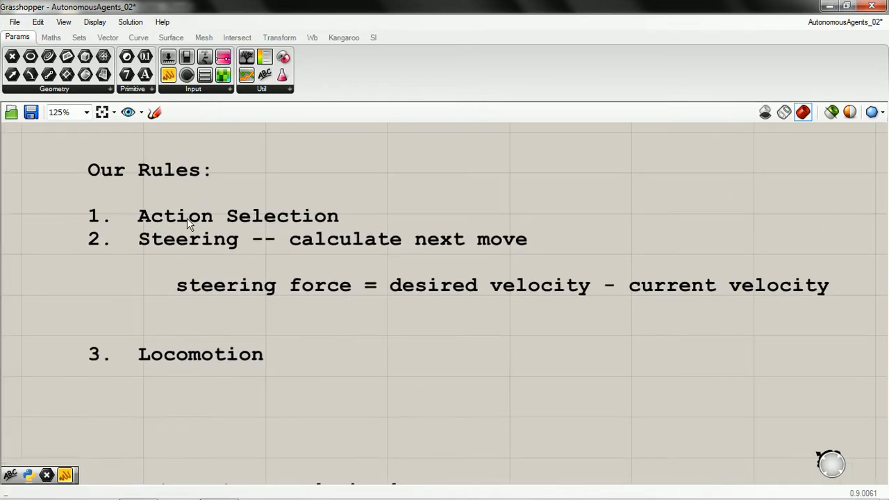
mouse_move(214, 225)
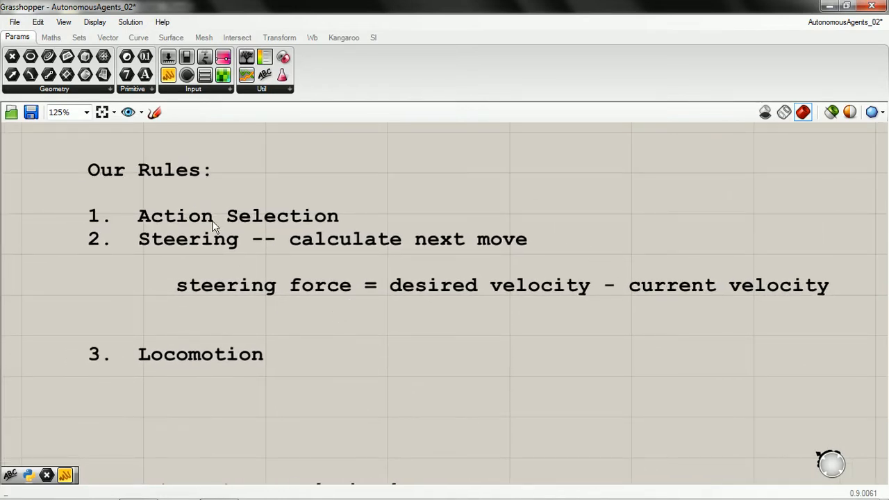
mouse_move(196, 369)
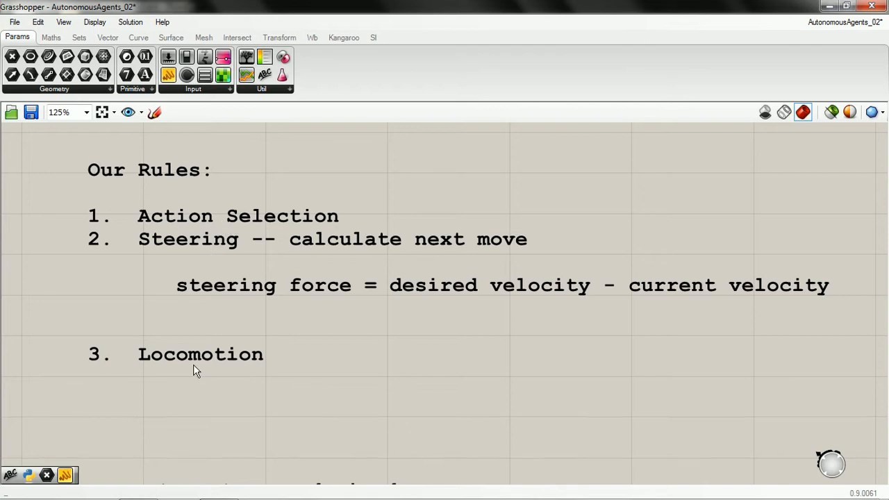
mouse_move(178, 364)
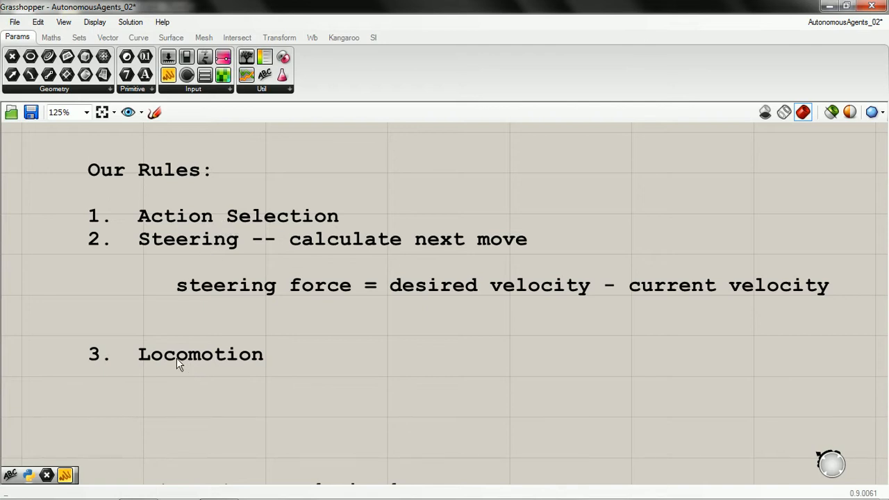
mouse_move(239, 369)
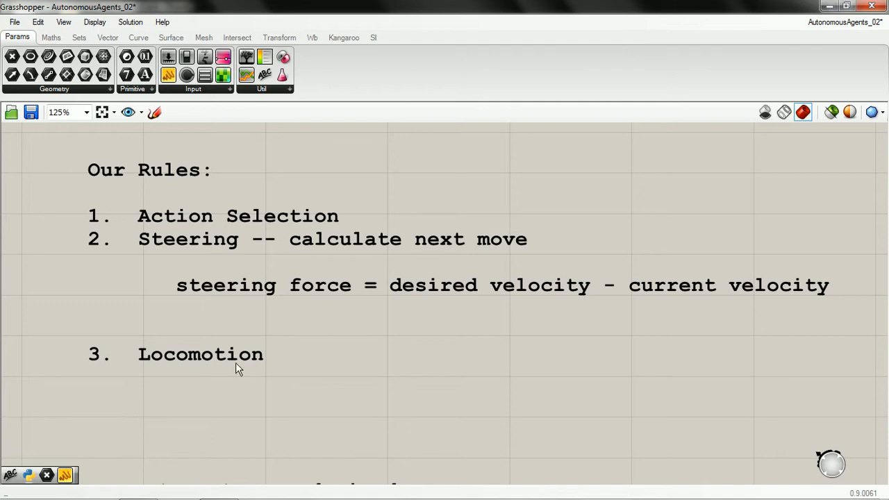
mouse_move(281, 366)
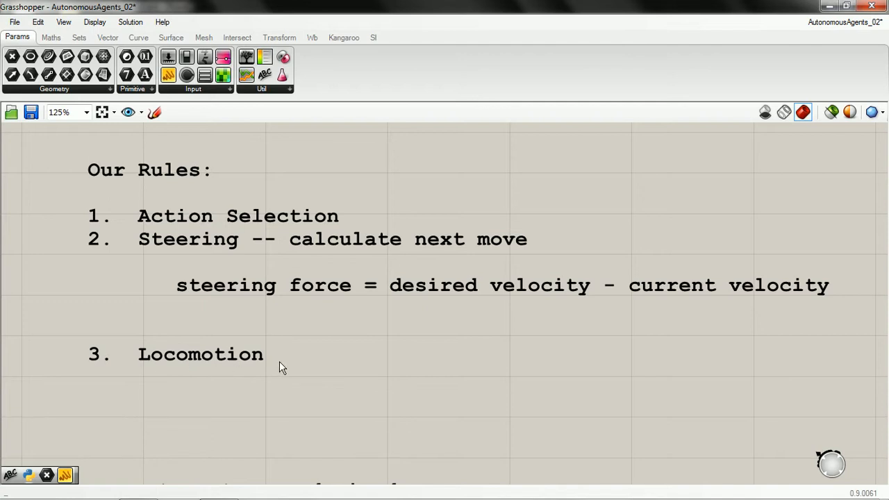
mouse_move(160, 230)
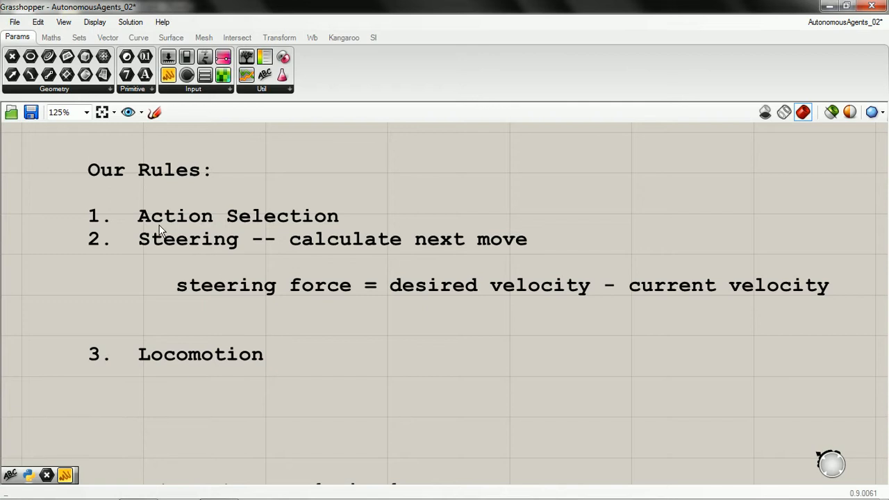
mouse_move(272, 222)
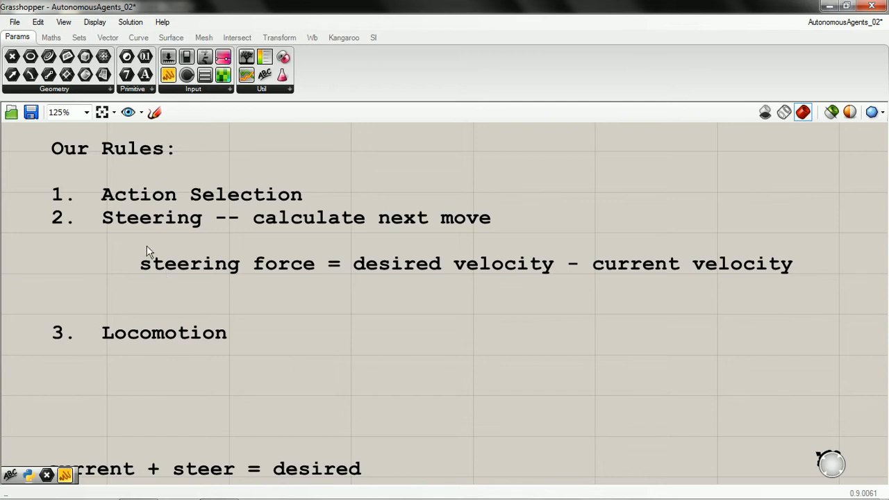
mouse_move(214, 273)
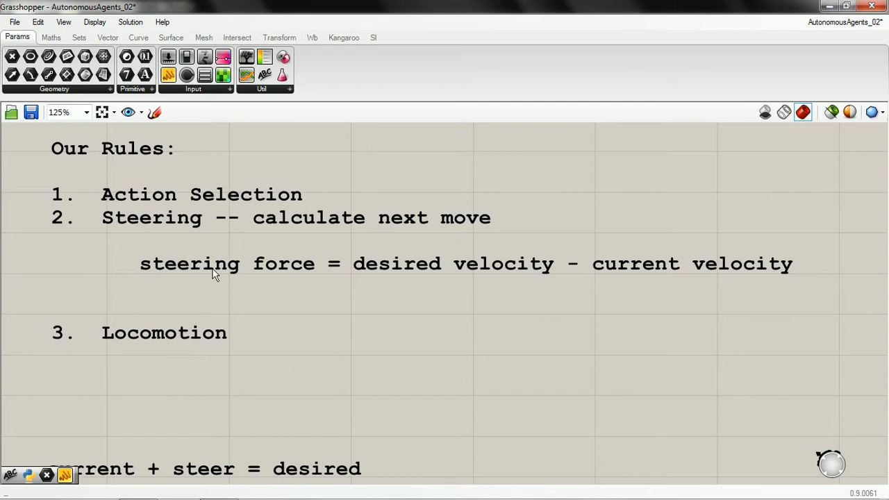
mouse_move(365, 272)
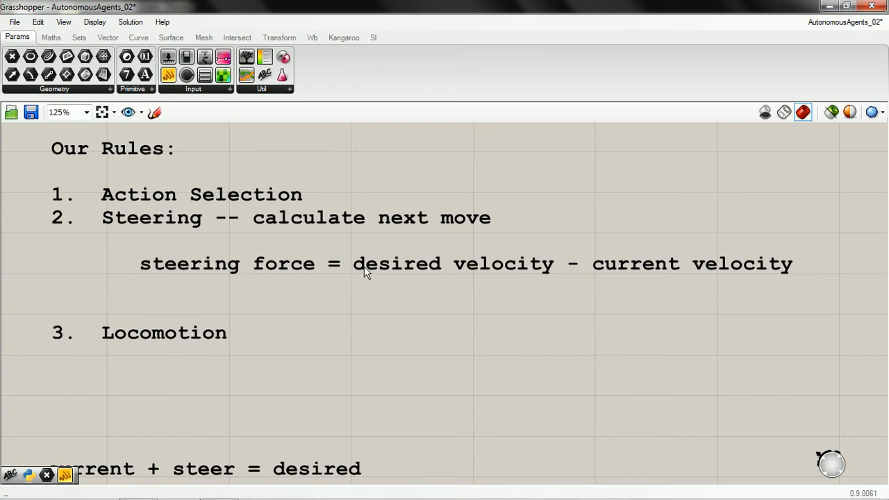
mouse_move(675, 272)
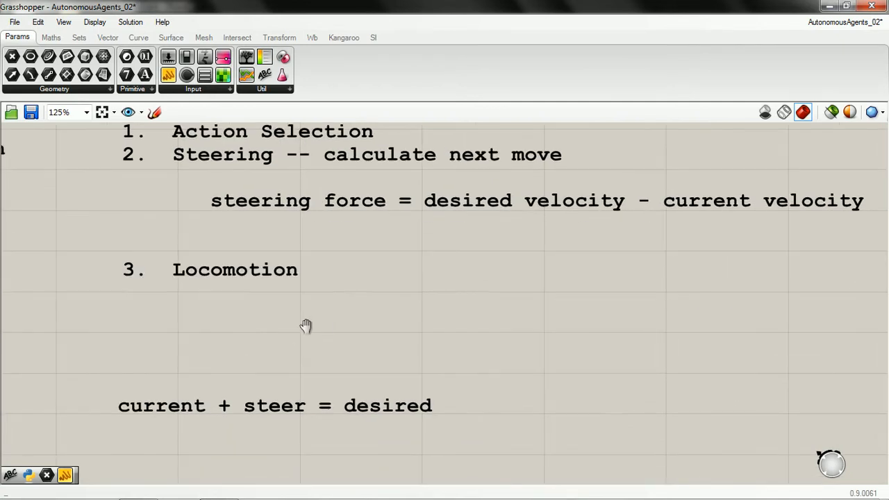
left_click_drag(305, 325, 103, 359)
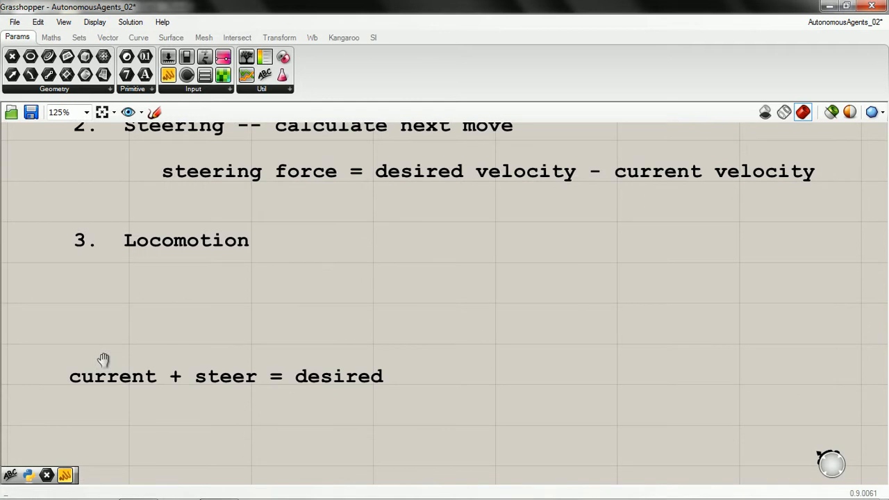
mouse_move(231, 386)
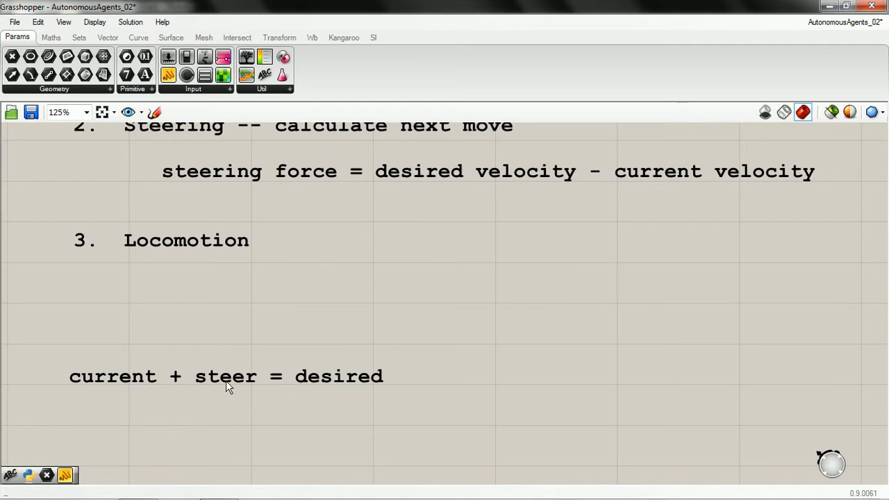
mouse_move(381, 395)
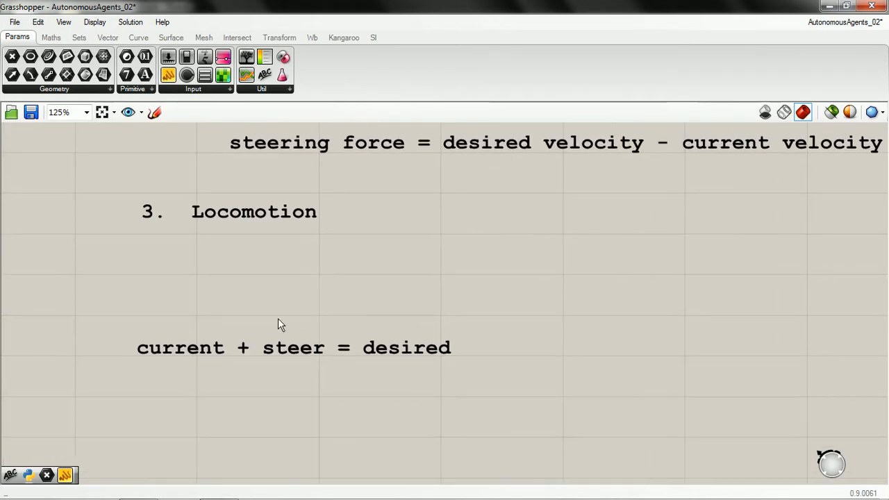
mouse_move(400, 8)
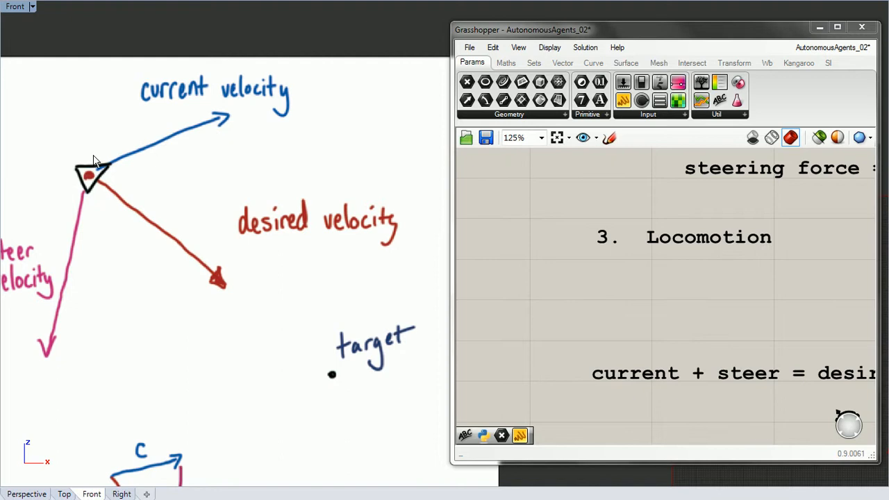
mouse_move(216, 125)
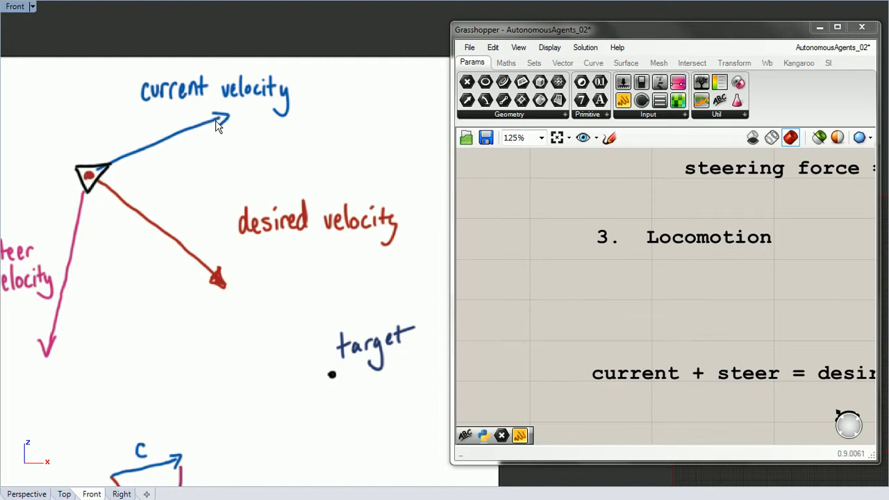
mouse_move(361, 378)
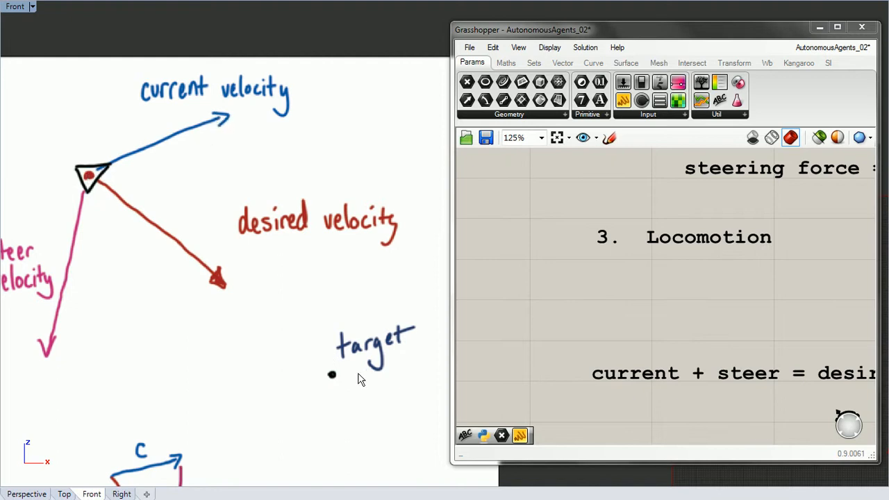
mouse_move(368, 377)
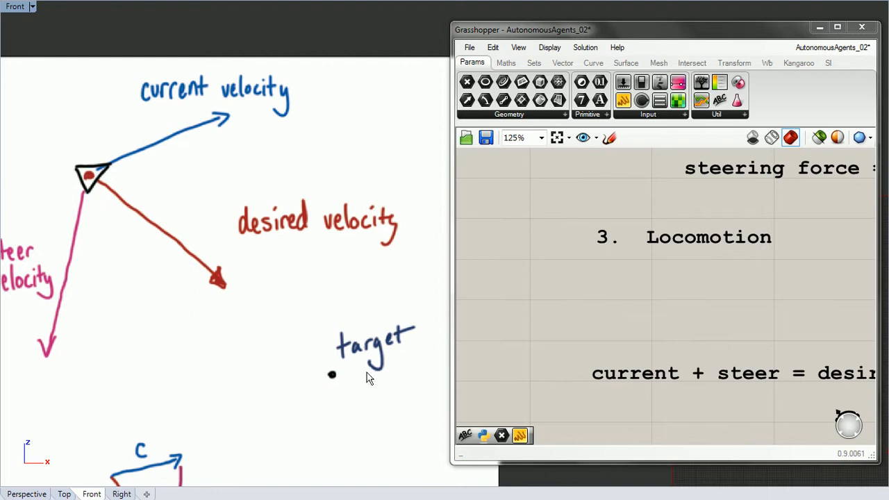
mouse_move(221, 231)
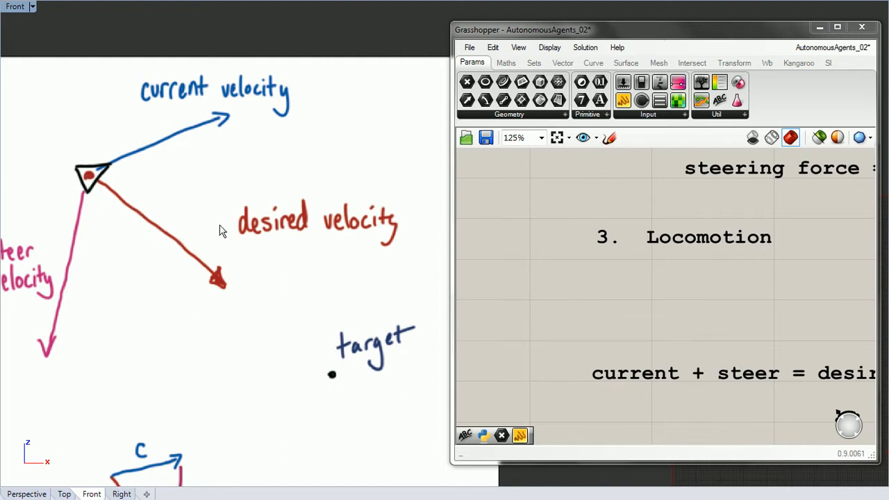
mouse_move(216, 229)
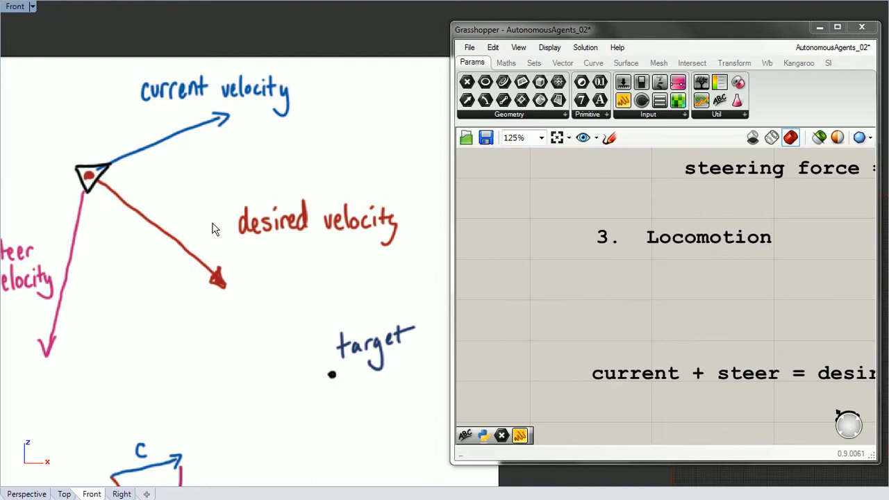
mouse_move(304, 241)
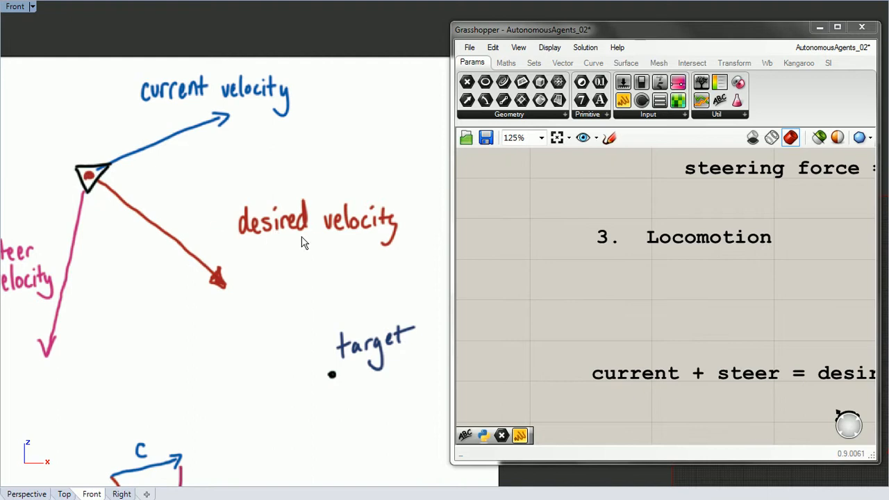
mouse_move(89, 183)
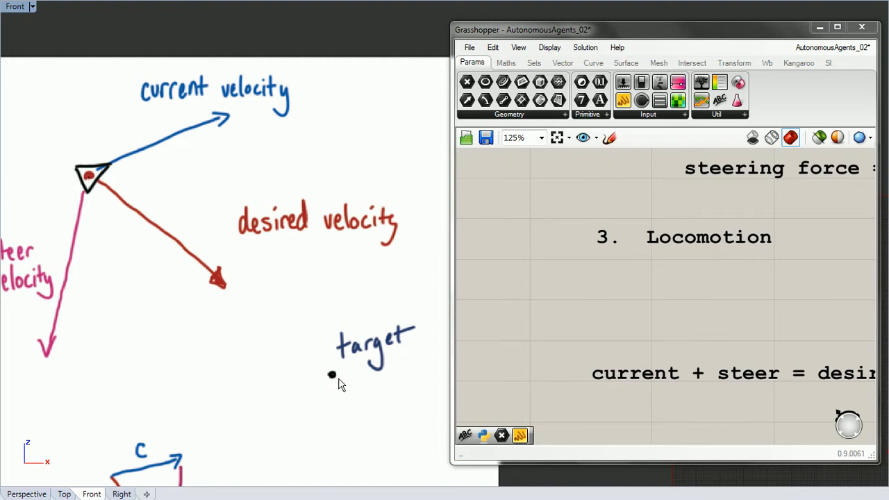
mouse_move(293, 333)
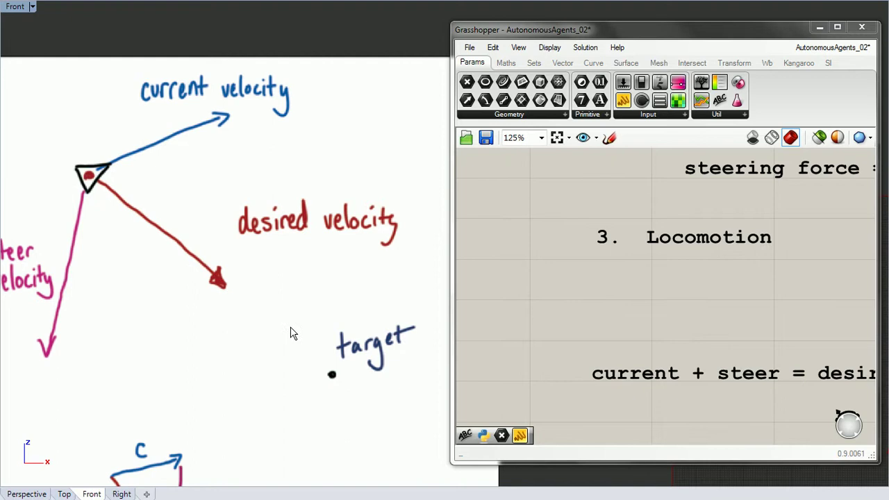
mouse_move(211, 314)
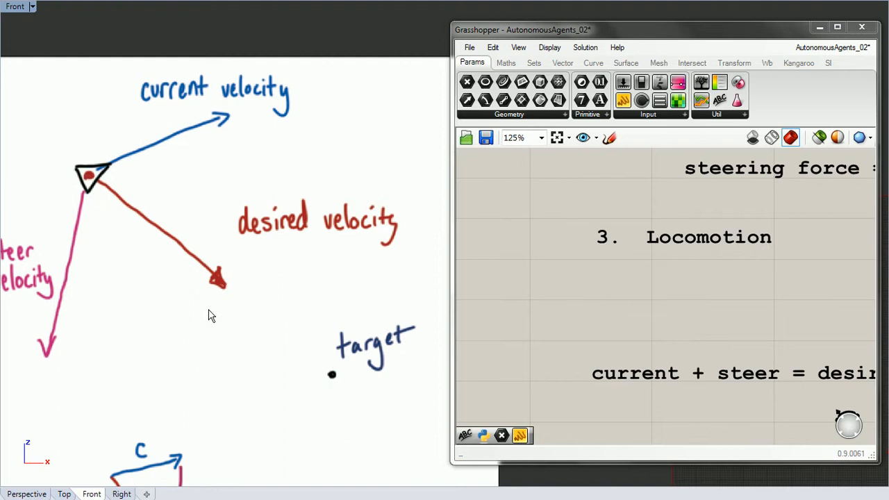
mouse_move(211, 309)
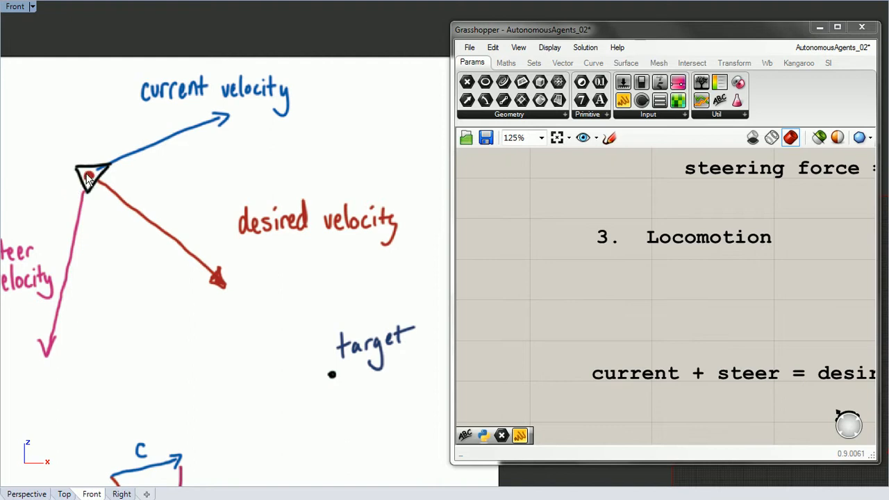
mouse_move(91, 200)
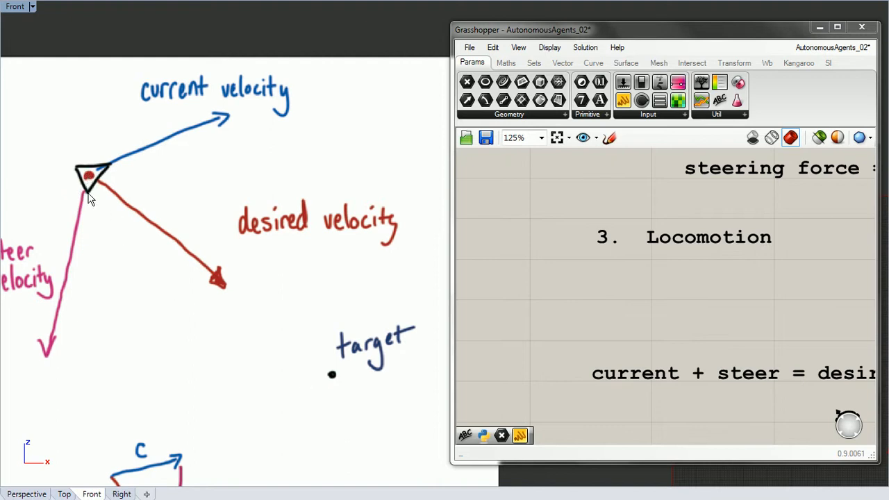
mouse_move(233, 299)
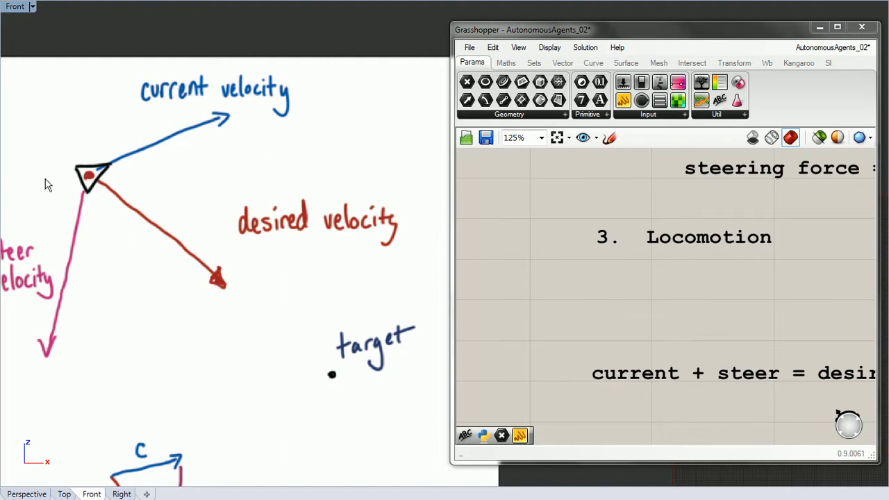
mouse_move(278, 348)
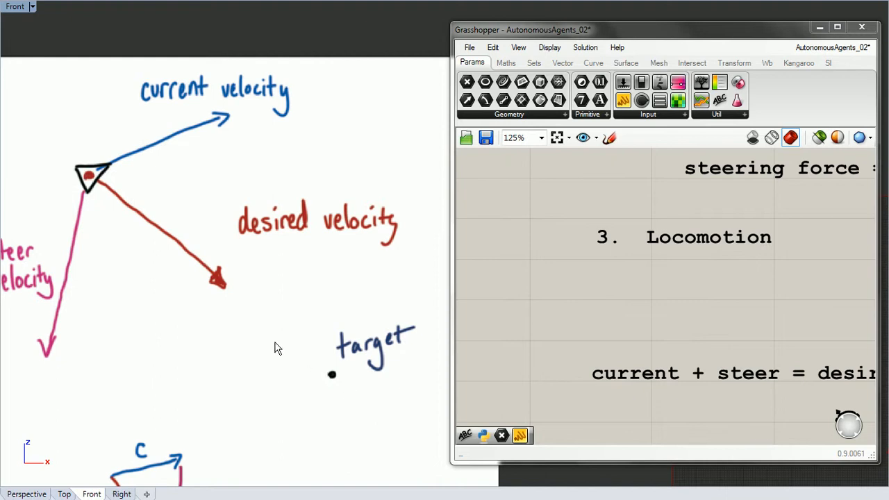
mouse_move(165, 306)
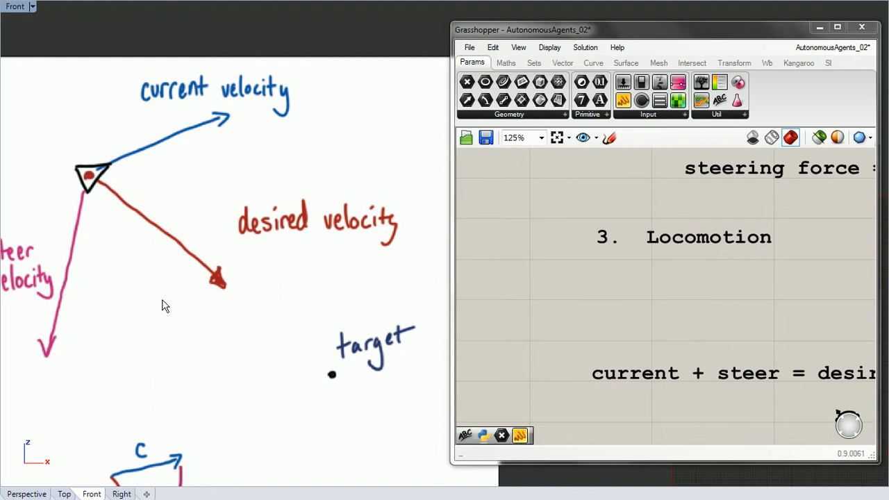
mouse_move(166, 108)
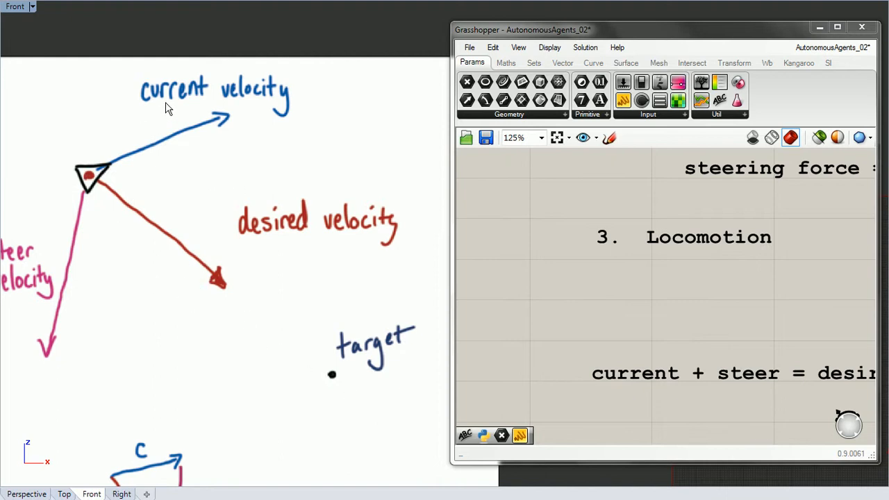
mouse_move(152, 108)
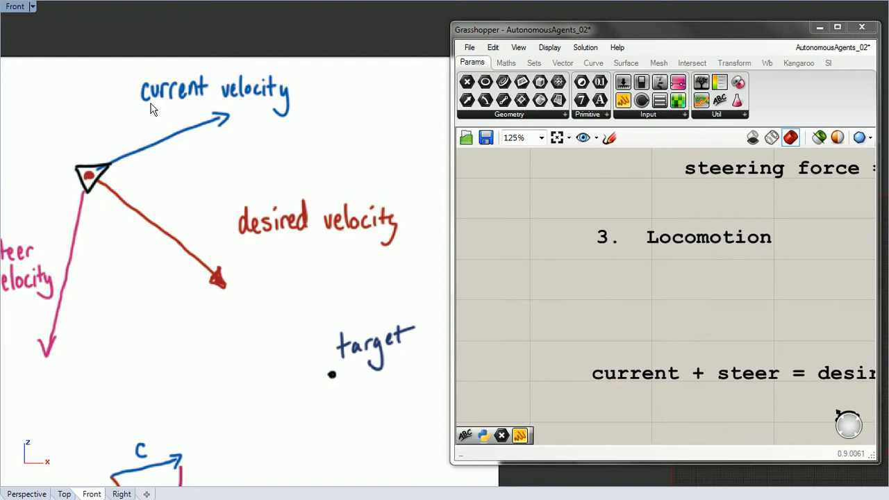
mouse_move(250, 248)
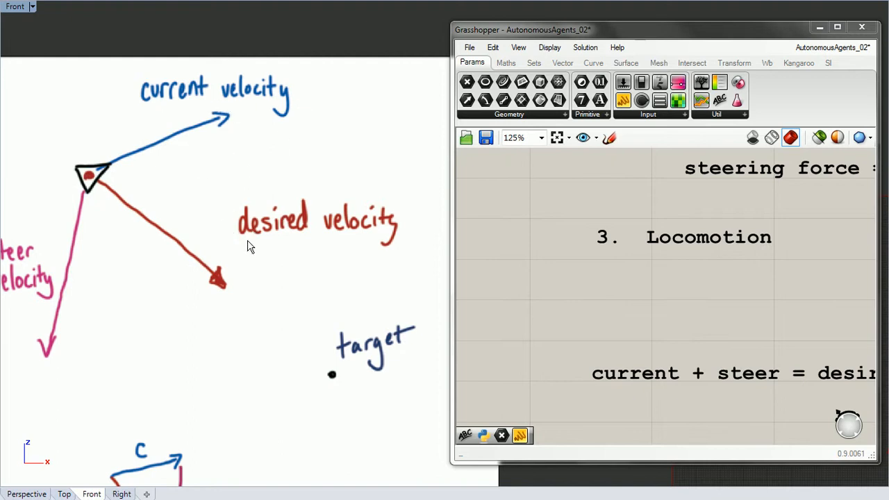
mouse_move(300, 265)
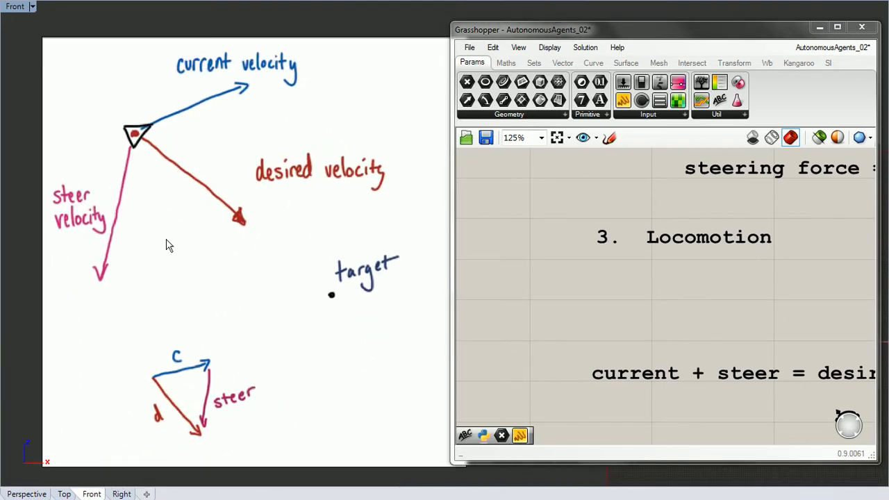
mouse_move(76, 222)
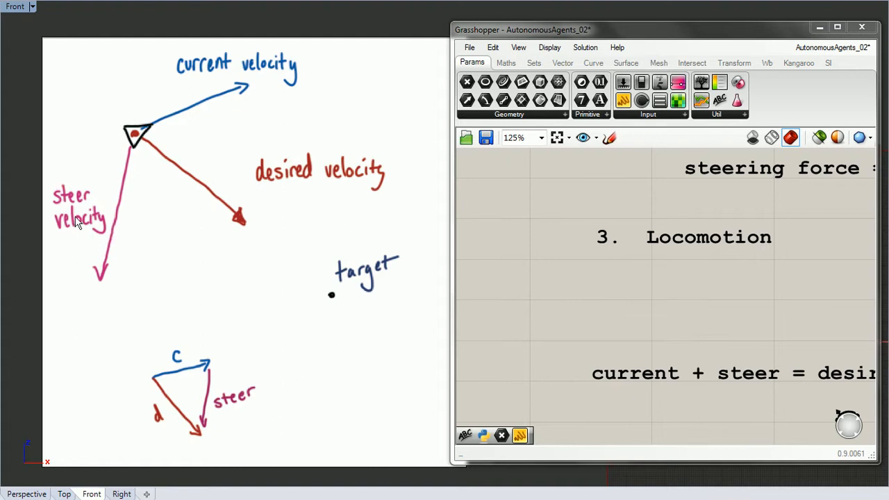
mouse_move(118, 256)
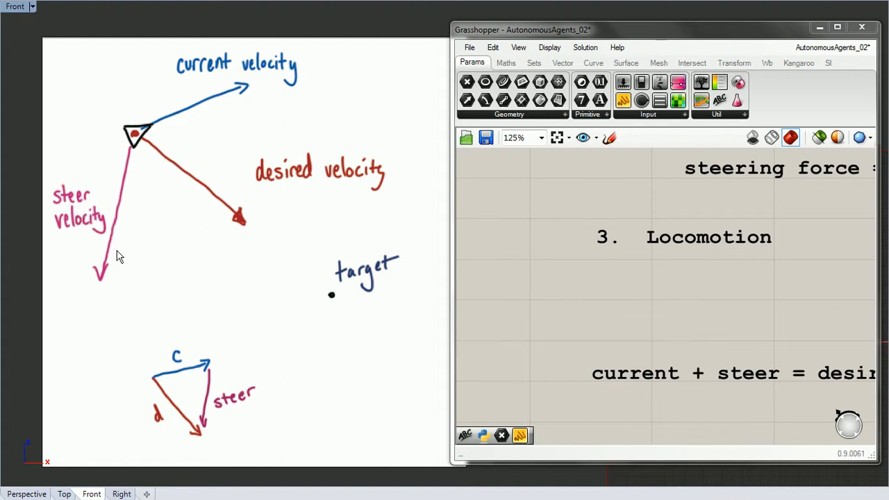
mouse_move(104, 225)
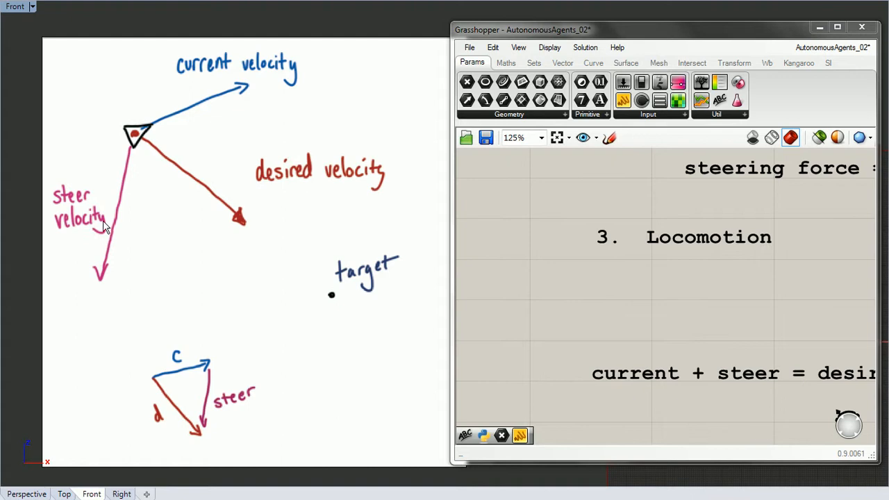
mouse_move(270, 78)
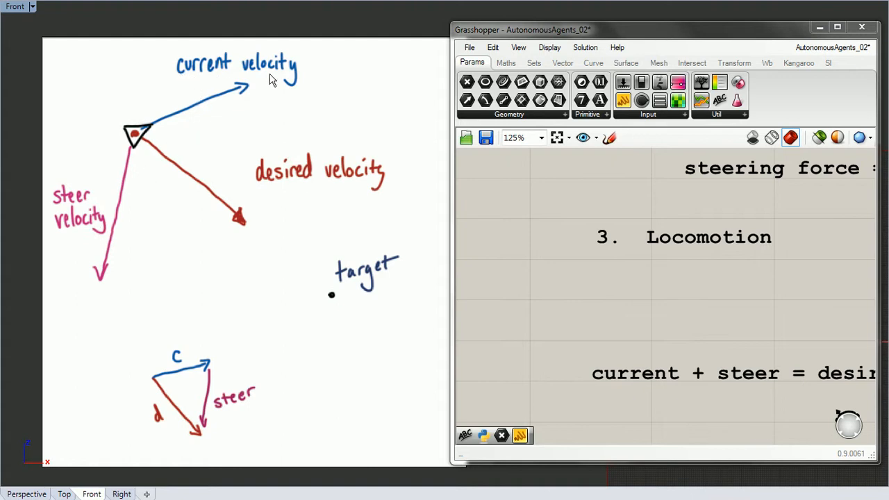
mouse_move(267, 188)
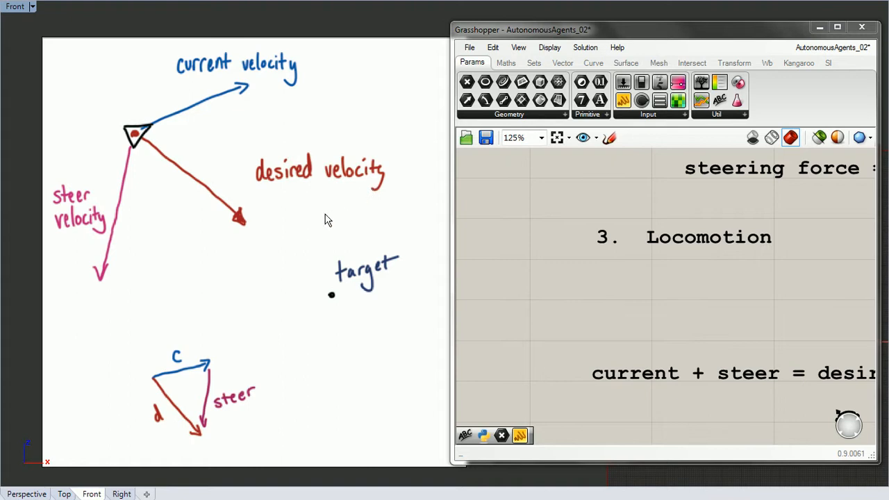
mouse_move(514, 236)
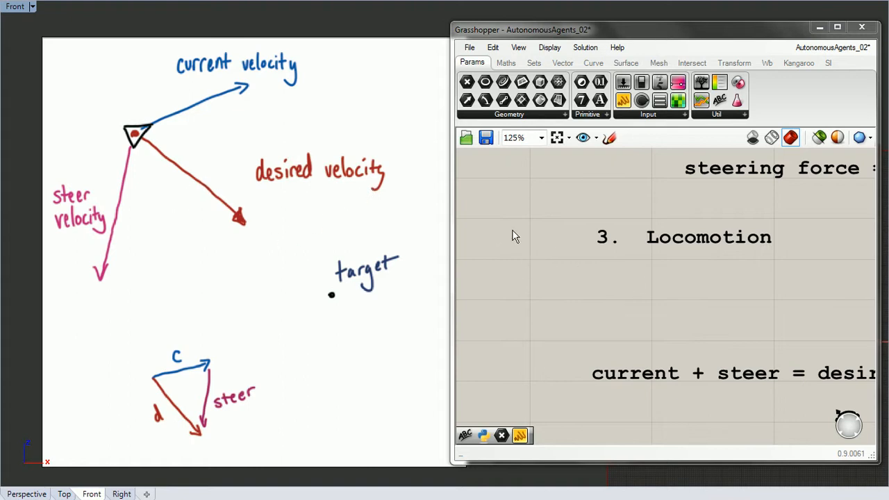
Scroll so the steering-force note and 'current + steer = desired' sit above Locomotion
scroll("down", 3)
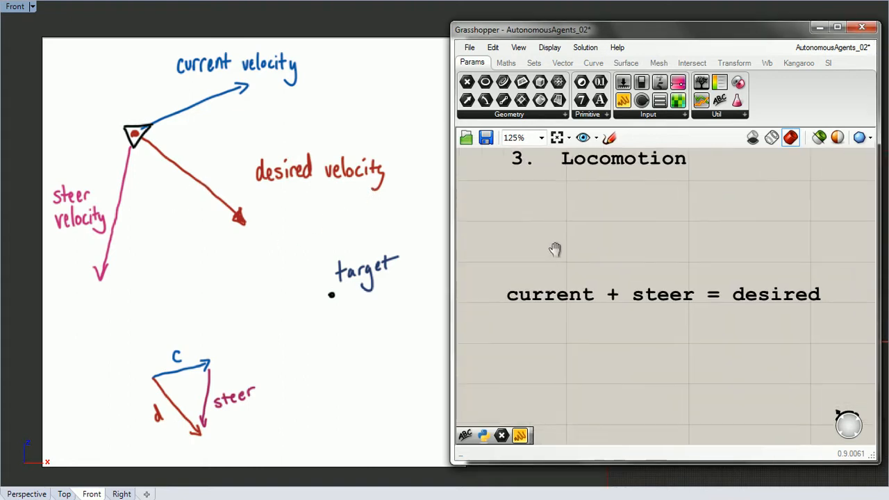
scroll("down", 3)
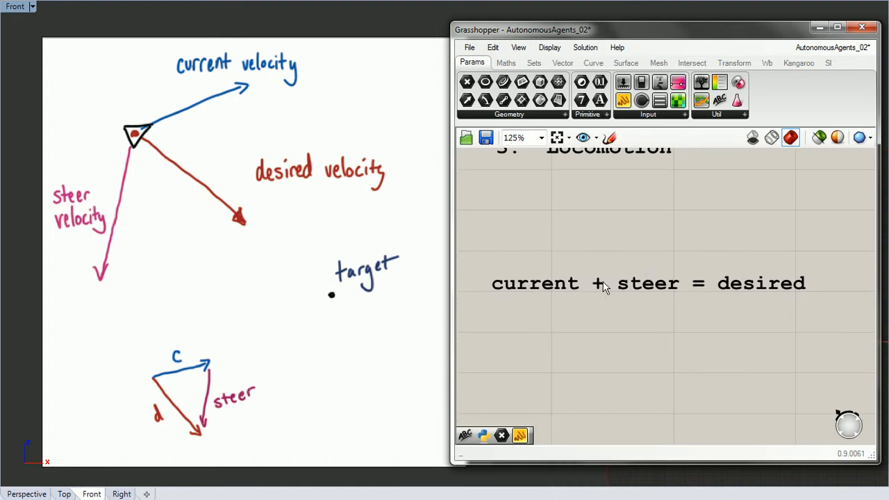
mouse_move(175, 373)
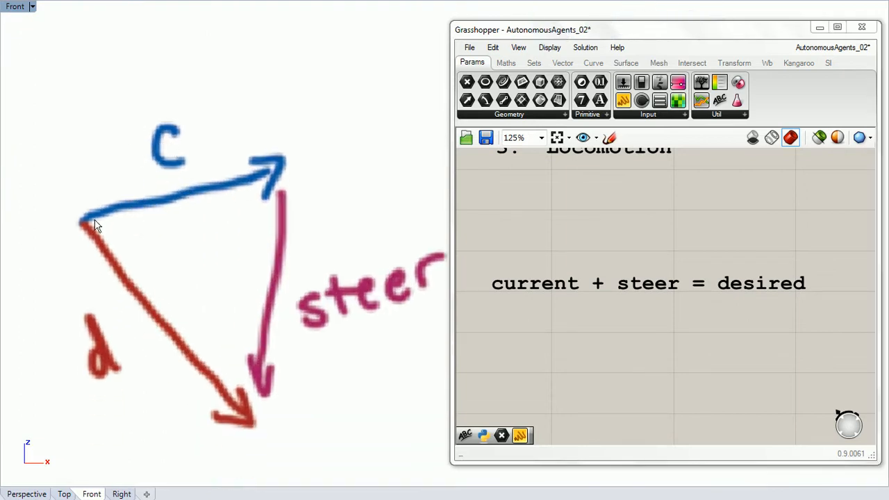
mouse_move(277, 173)
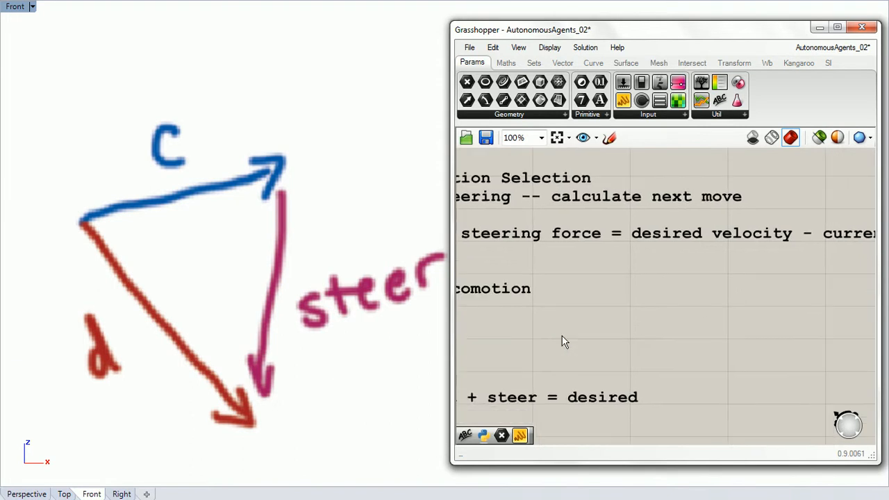
Zoom out to fit the whole Our Rules note, opening and dismissing the canvas menu
scroll("down", 3)
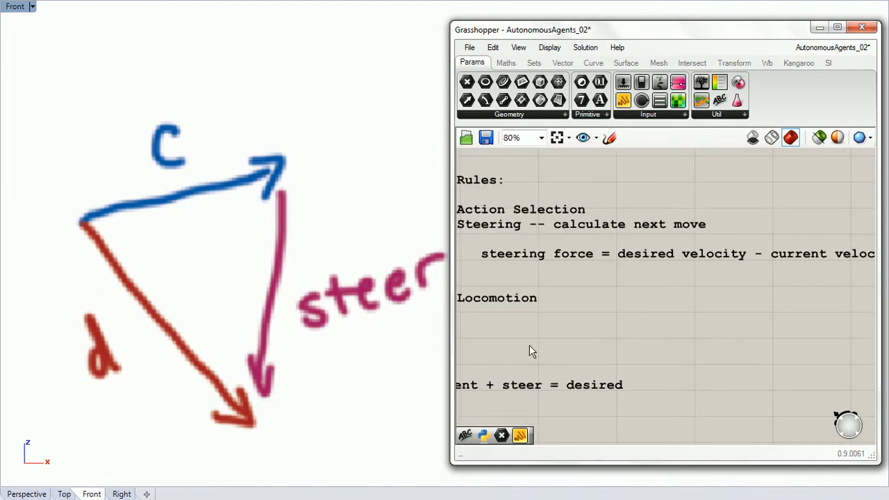
right_click(533, 350)
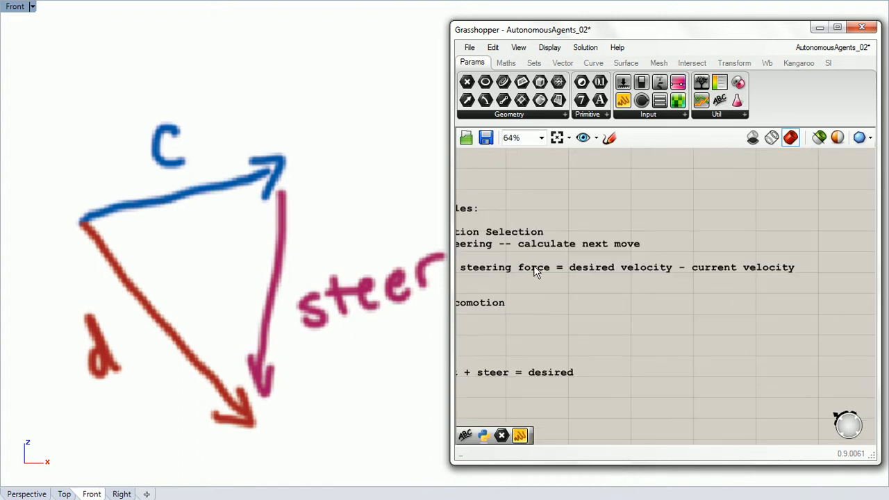
mouse_move(622, 280)
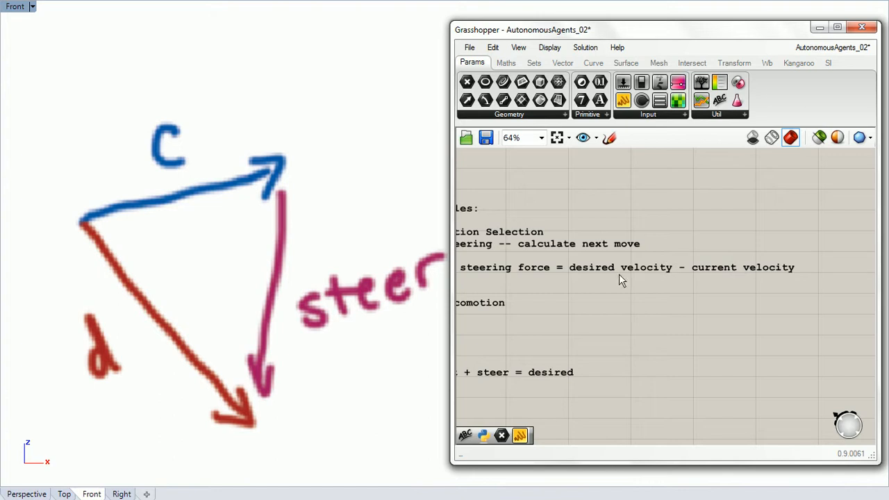
mouse_move(133, 194)
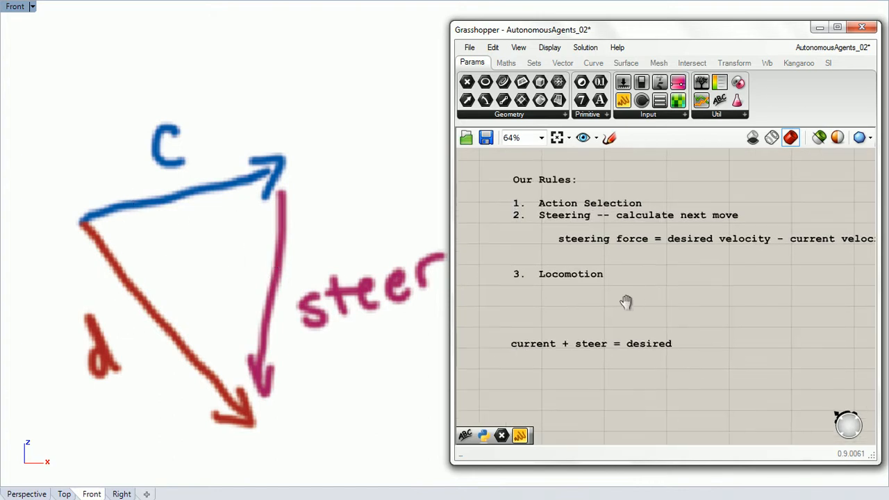
right_click(627, 300)
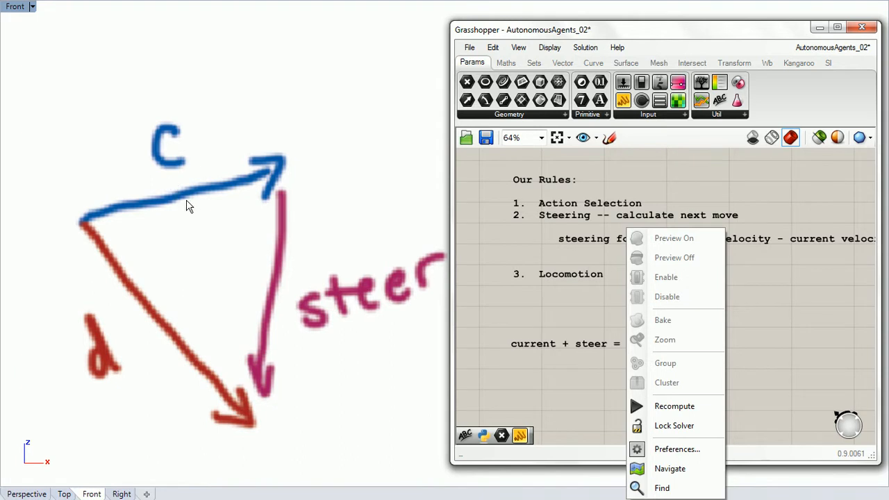
mouse_move(314, 312)
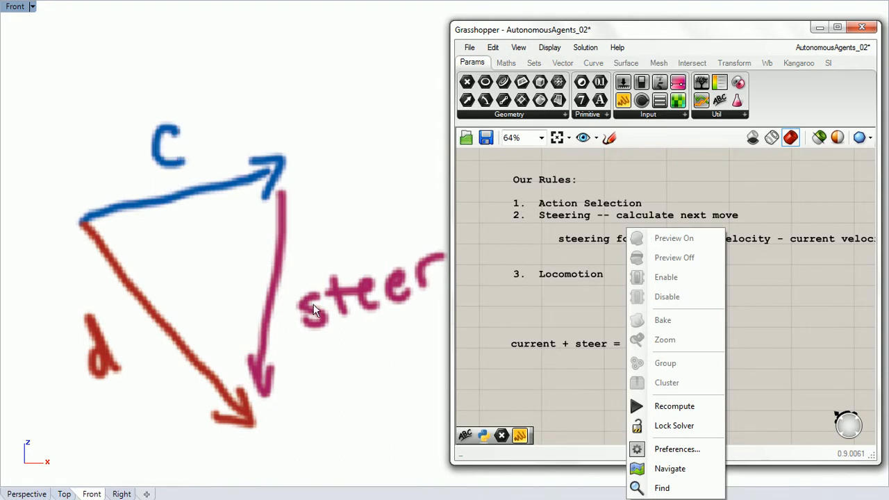
mouse_move(137, 374)
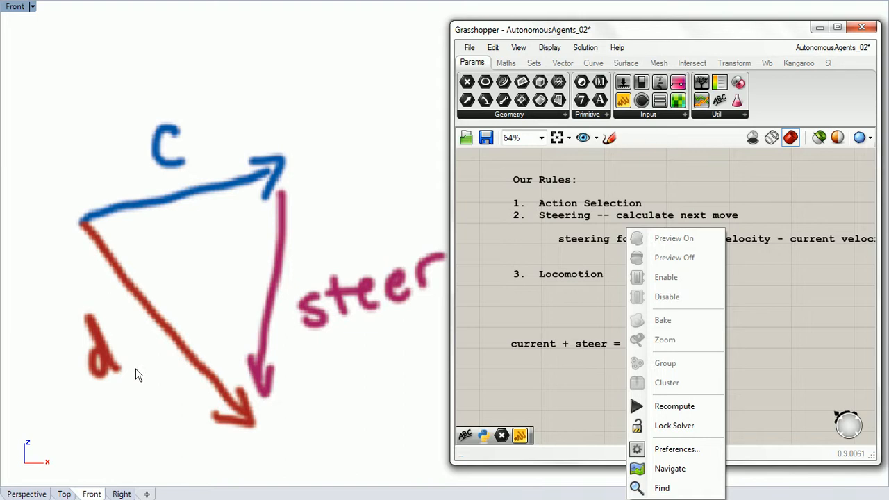
left_click(347, 280)
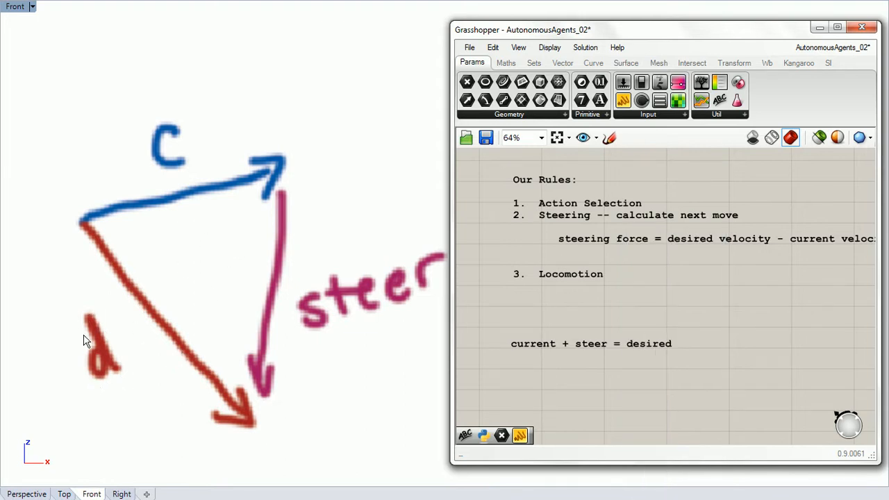
mouse_move(87, 403)
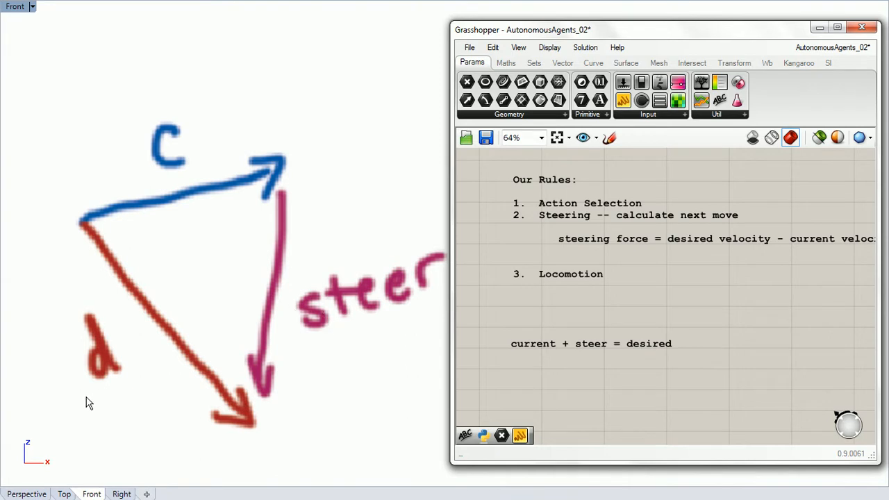
mouse_move(328, 324)
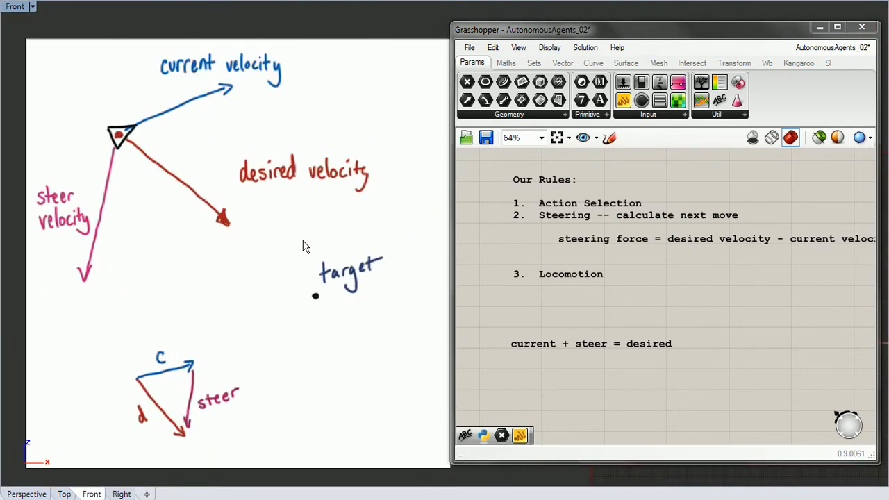
mouse_move(217, 174)
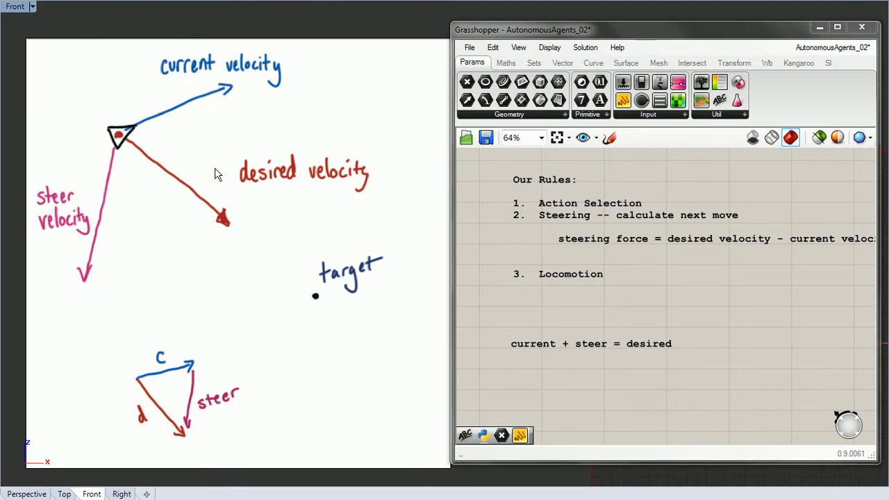
mouse_move(214, 300)
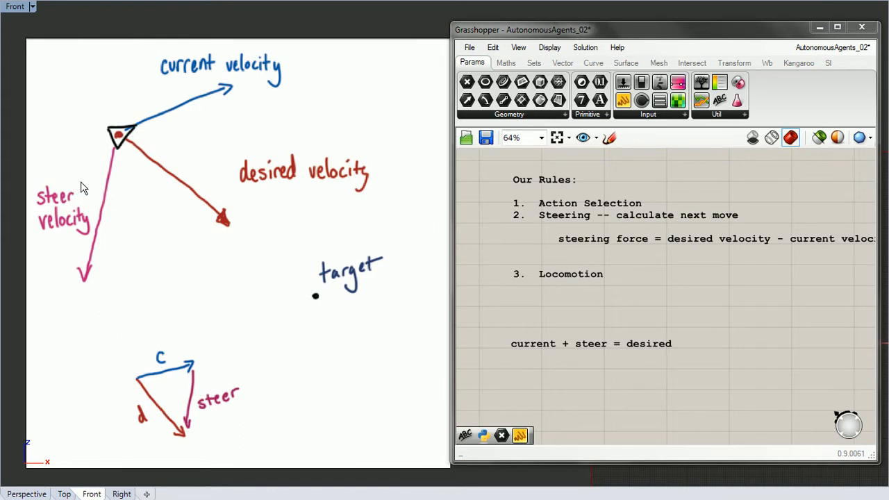
mouse_move(68, 225)
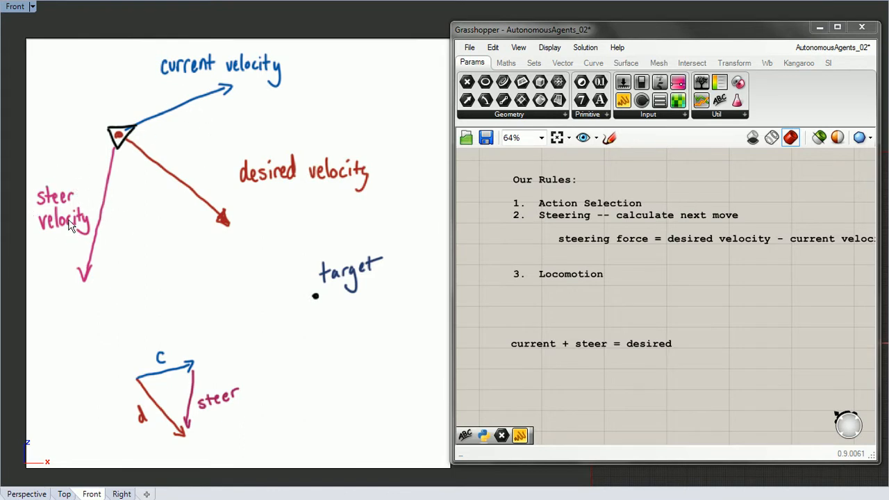
mouse_move(225, 191)
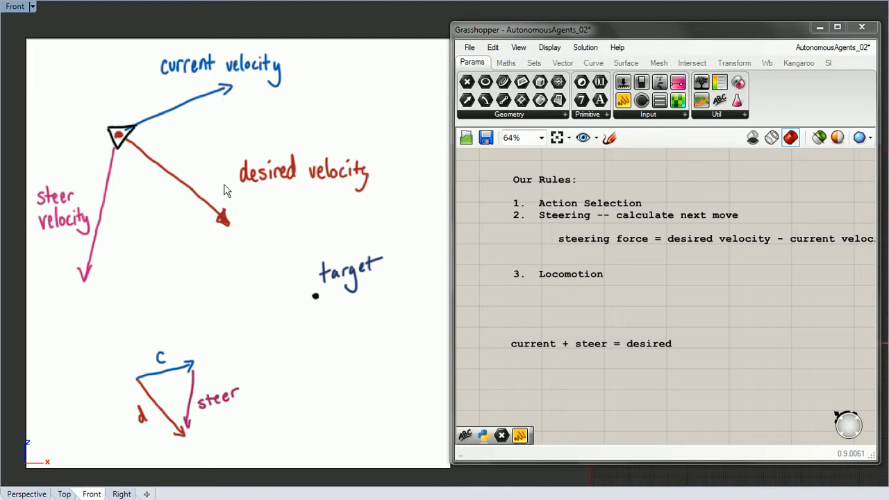
mouse_move(158, 72)
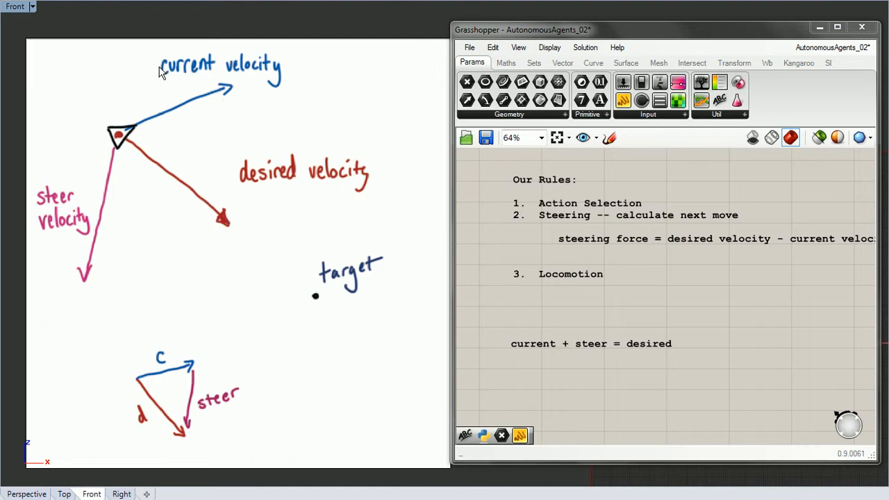
mouse_move(156, 104)
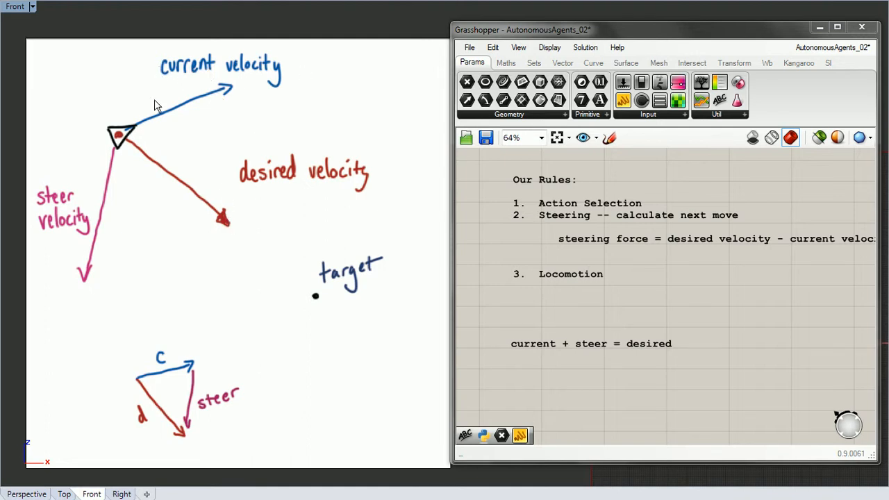
mouse_move(267, 182)
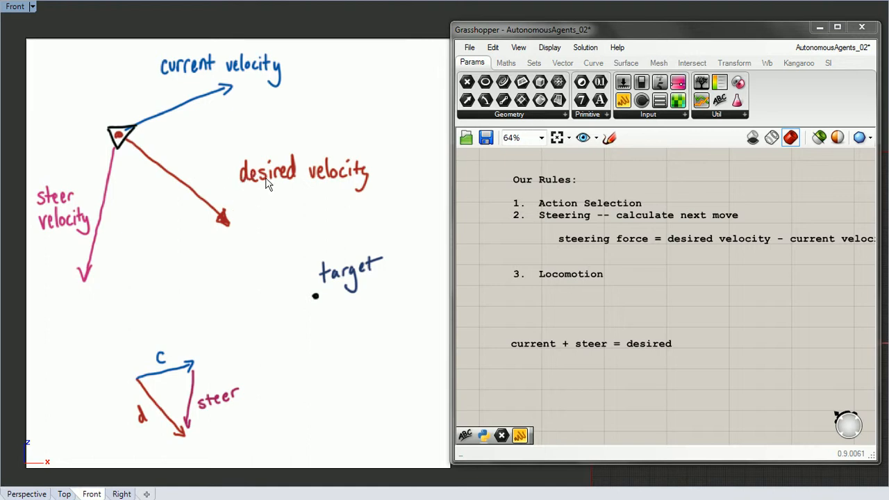
mouse_move(325, 188)
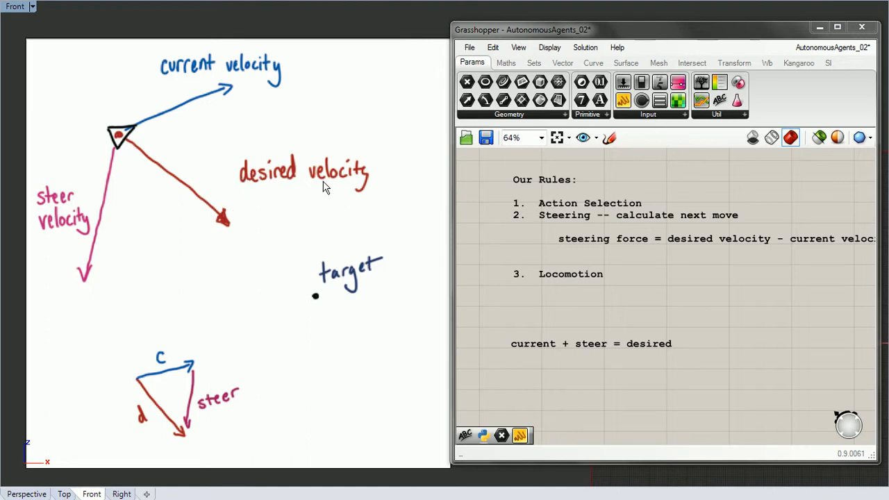
mouse_move(634, 263)
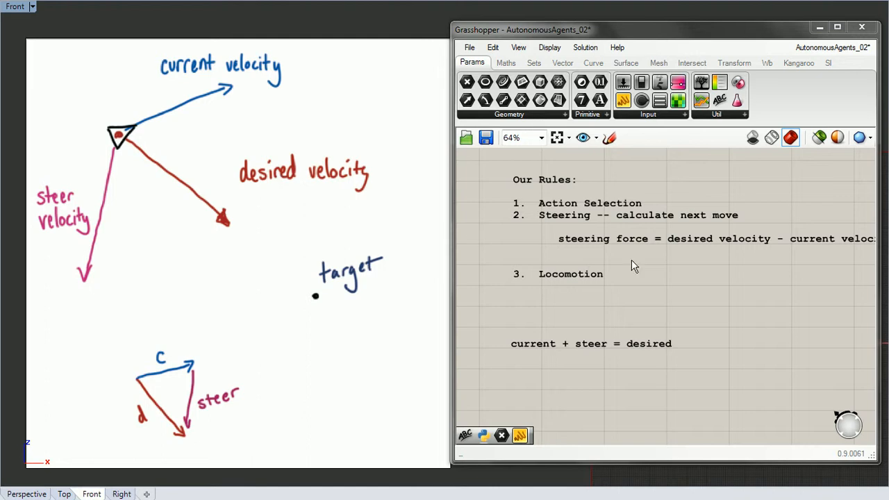
mouse_move(556, 256)
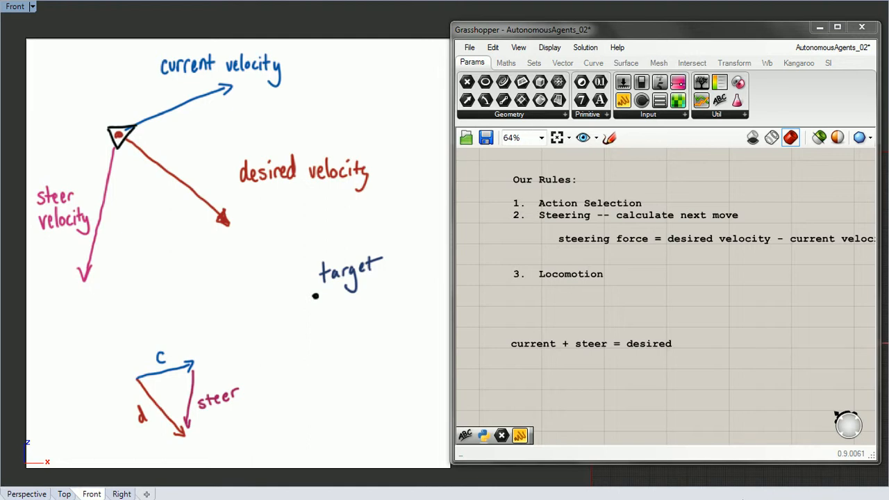
mouse_move(664, 439)
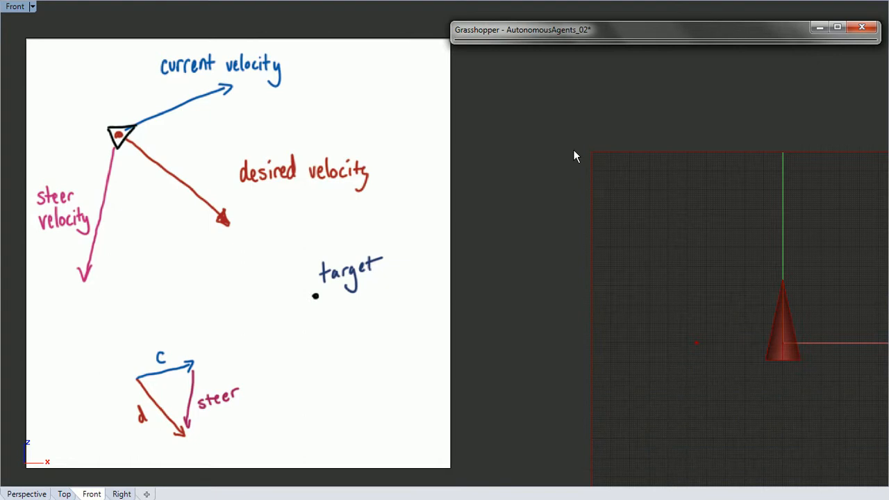
mouse_move(492, 469)
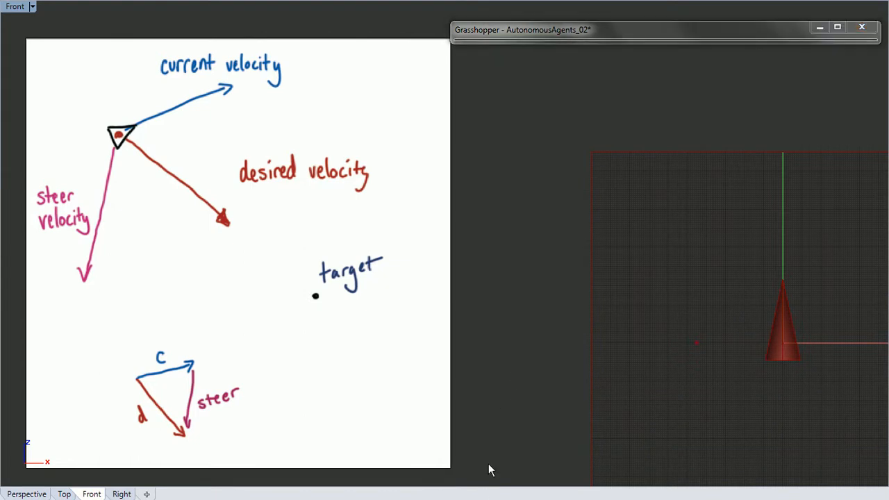